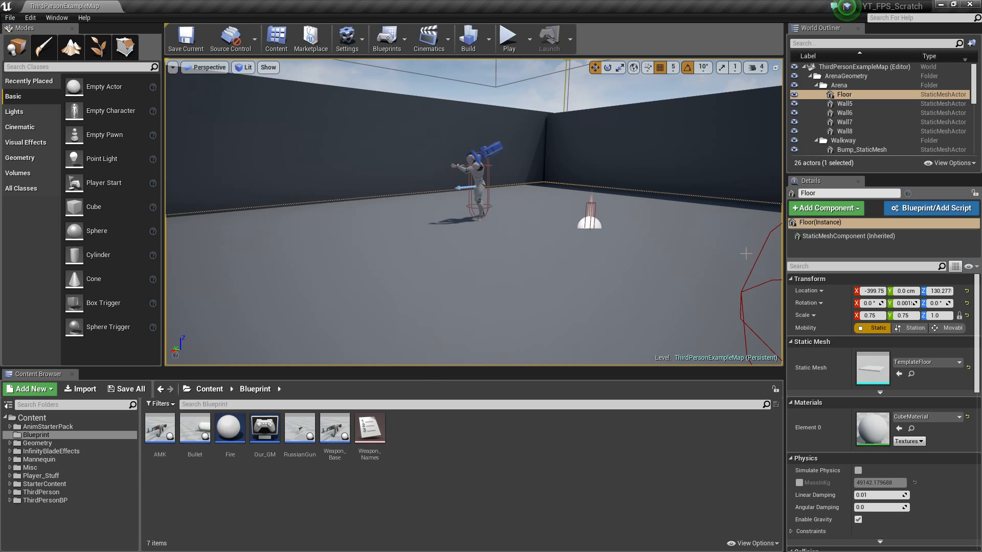
mouse_move(794, 174)
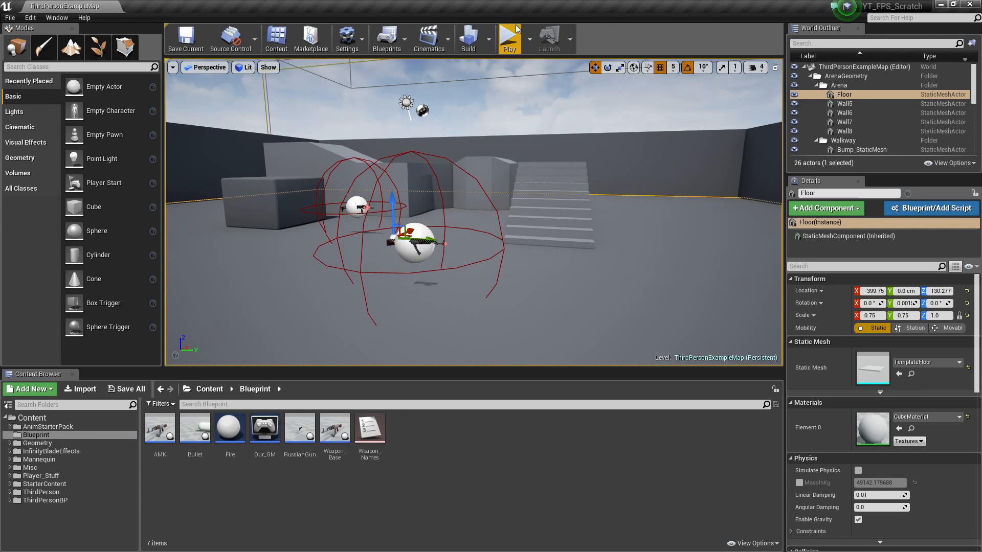
Step: After a quick play-test, bring up Weapon_Base's event graph at the SpawnActor Bullet section
click(508, 35)
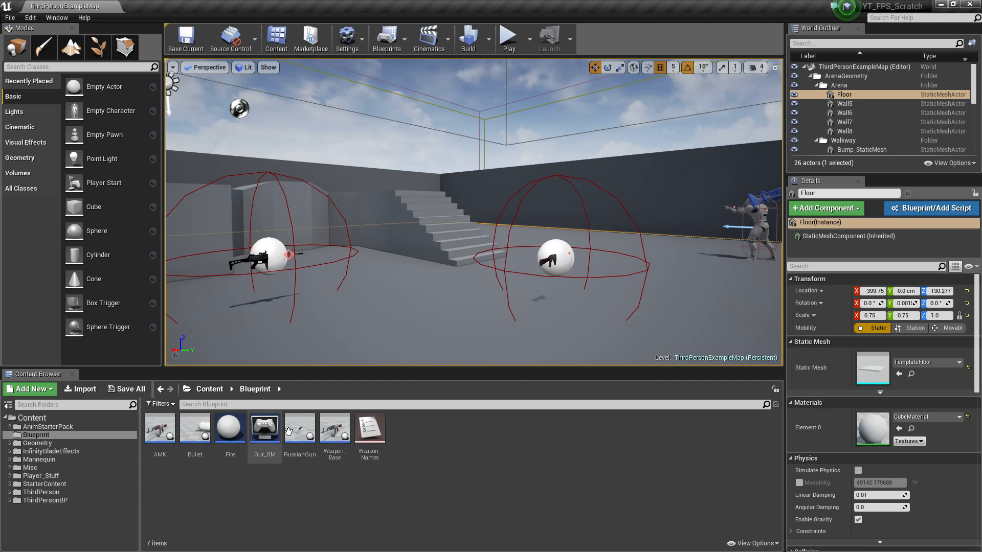
double_click(335, 427)
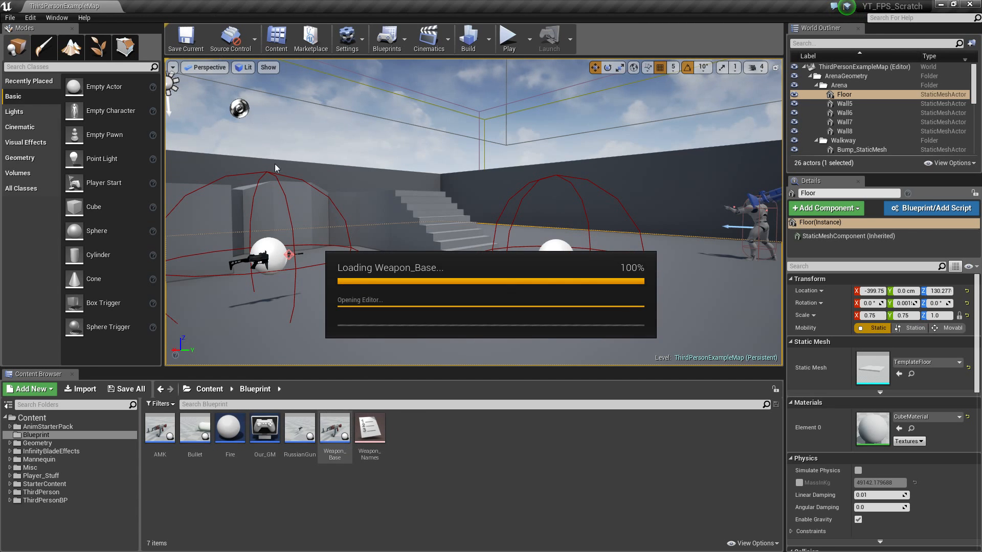
mouse_move(303, 285)
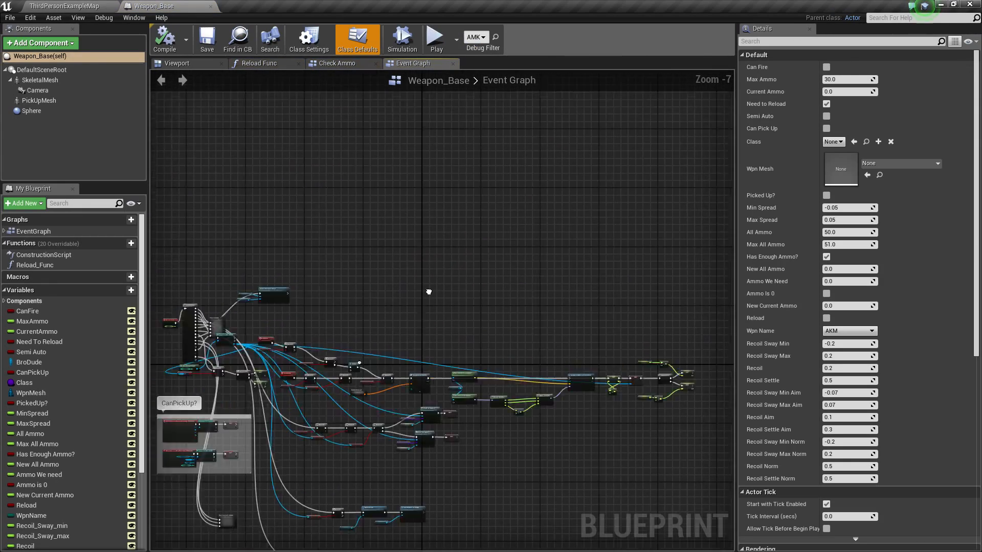
scroll(down, 3)
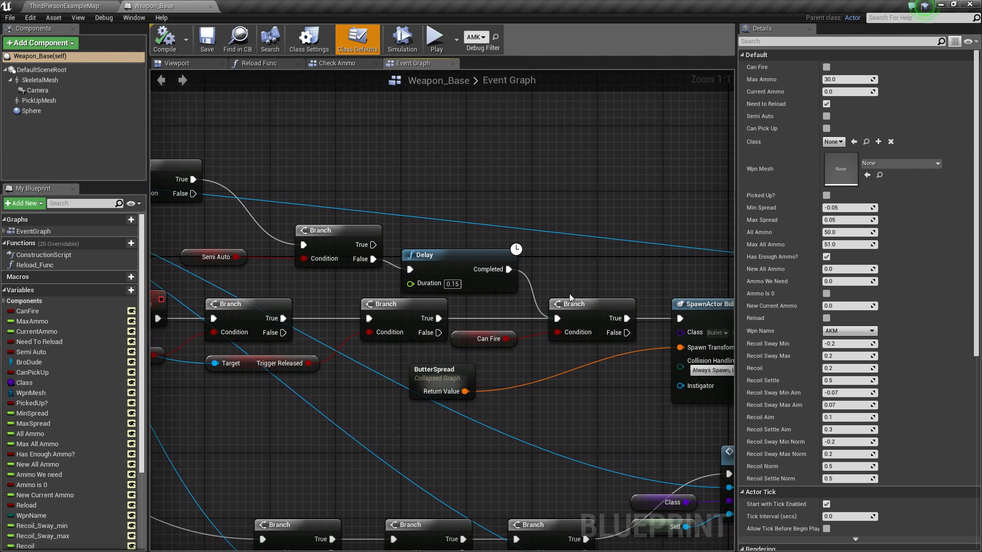
scroll(down, 3)
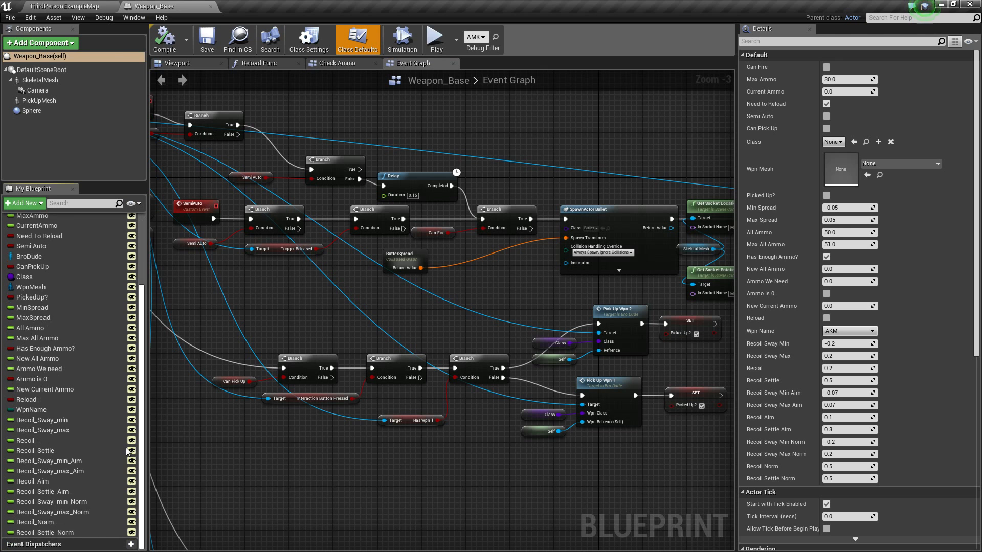
Step: Run Find References on the Reload variable from My Blueprint
right_click(26, 437)
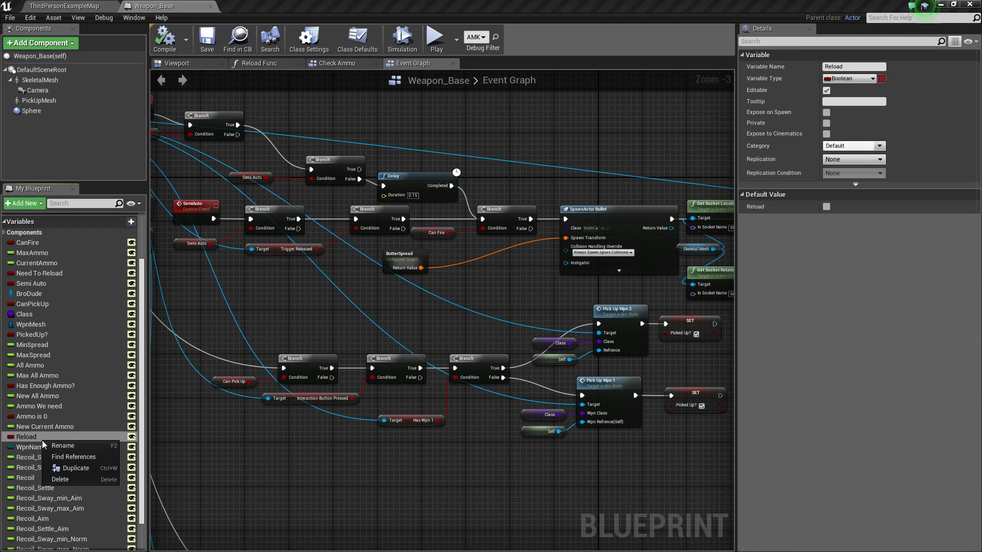
click(74, 456)
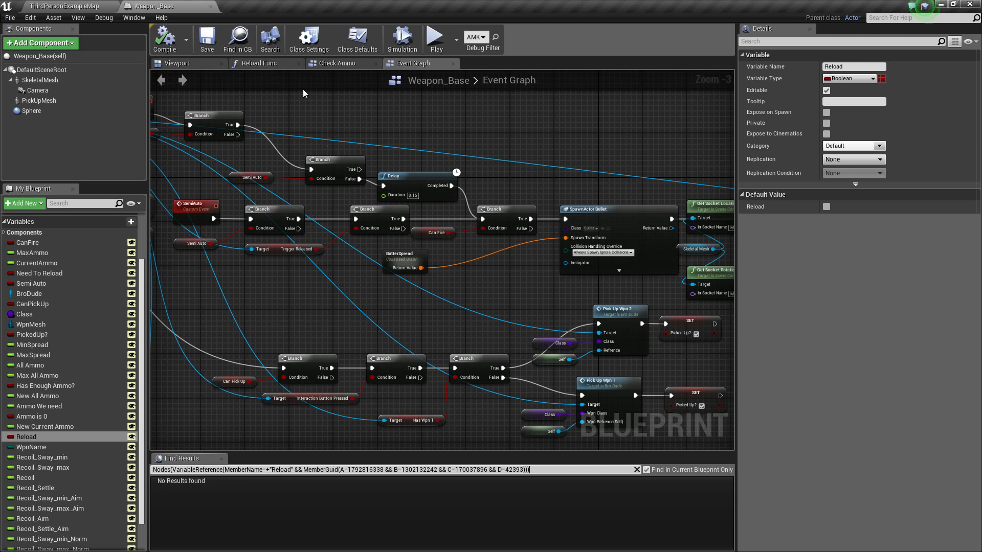
mouse_move(249, 171)
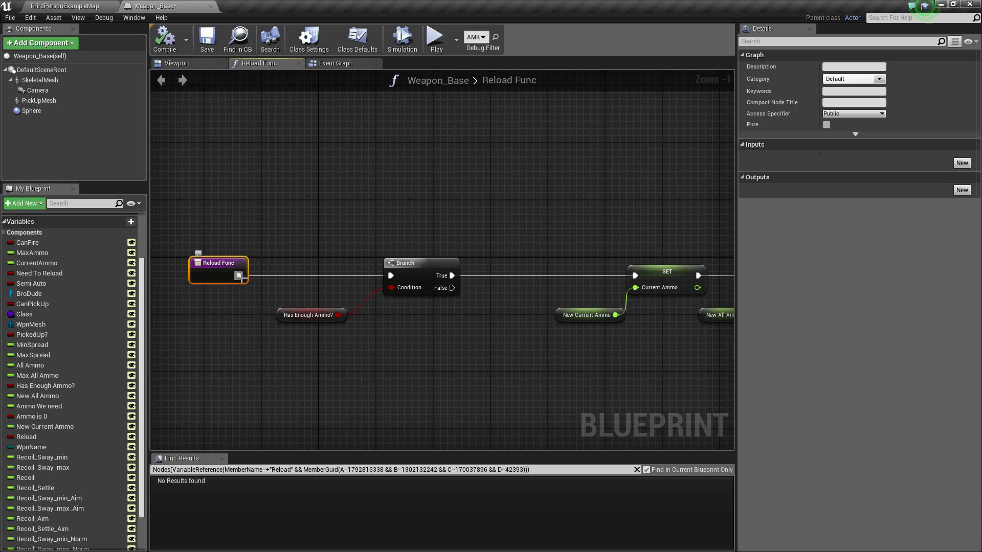
Step: Try Set Reload nodes in Reload Func after SET All Ammo, discard them, and return to the event graph
drag(239, 275, 303, 281)
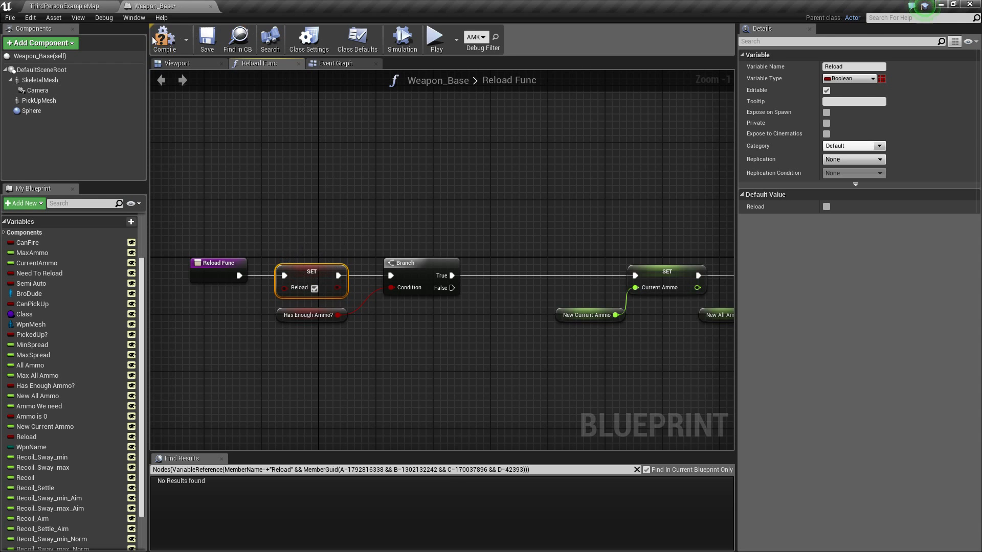
click(164, 38)
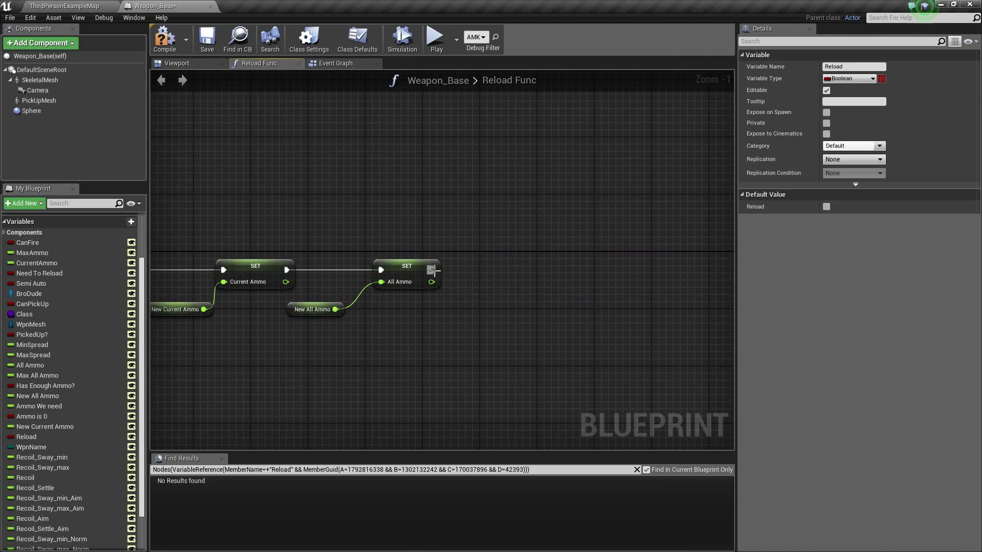
drag(433, 269, 520, 269)
text(set reloa)
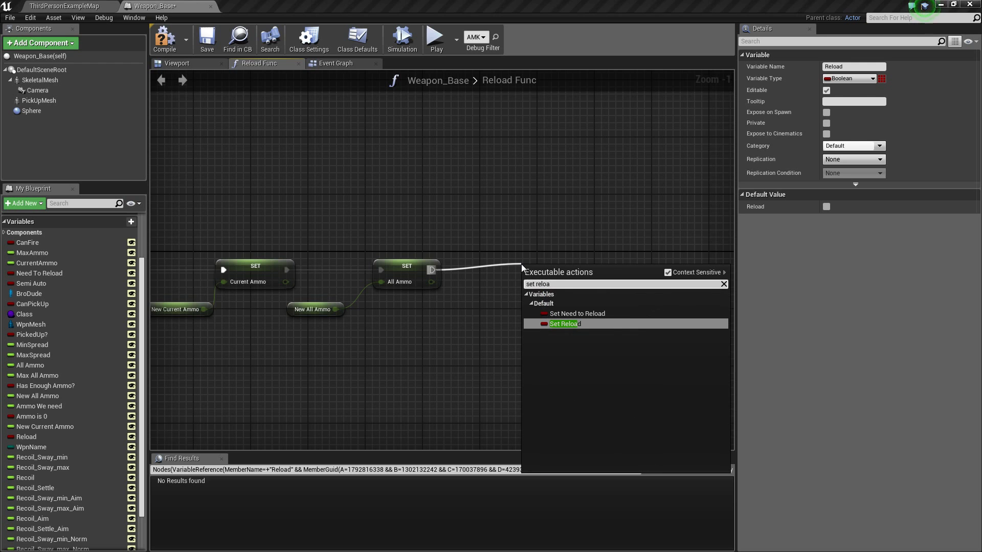
click(564, 324)
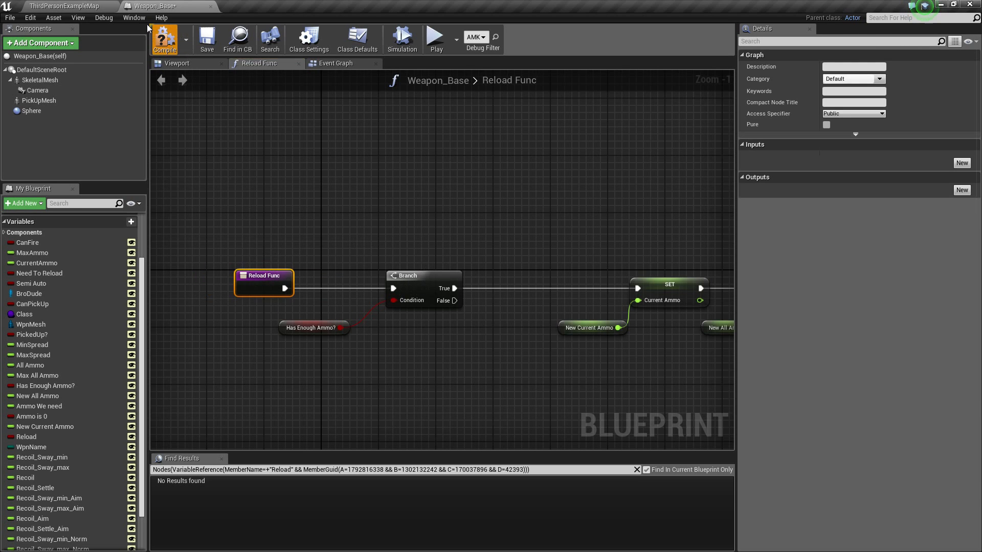
mouse_move(321, 65)
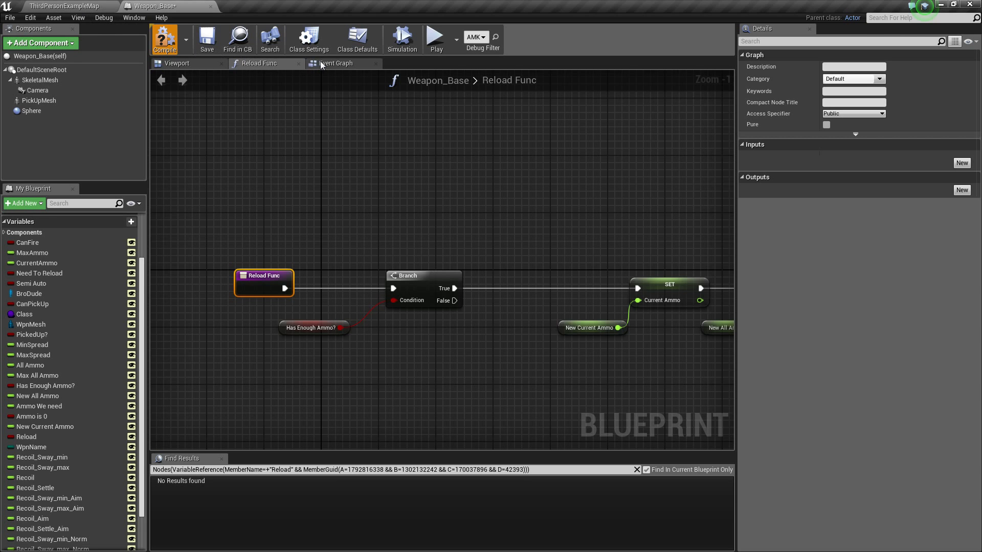
click(336, 63)
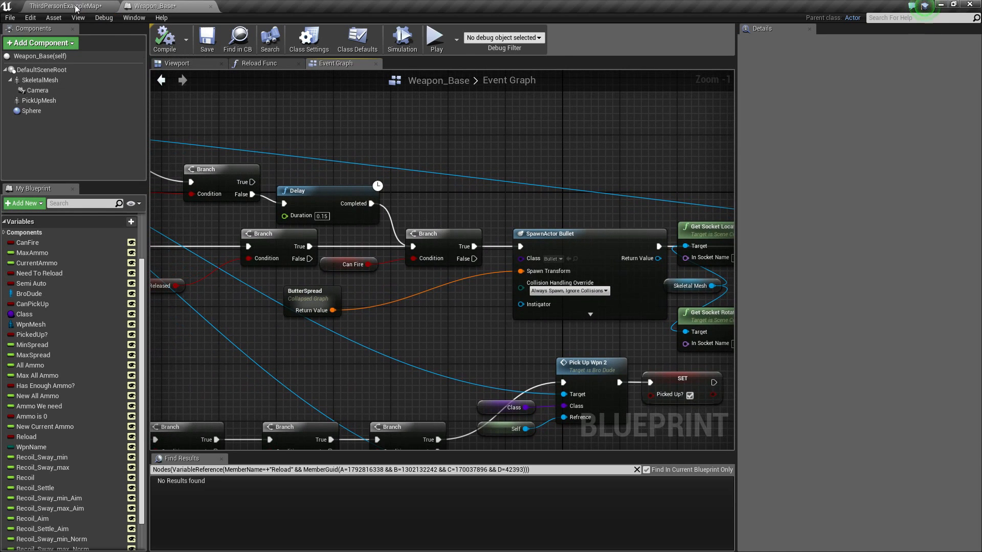
Step: From the level editor, bring up Bro_Dude's event graph at the Reload Func call
click(62, 6)
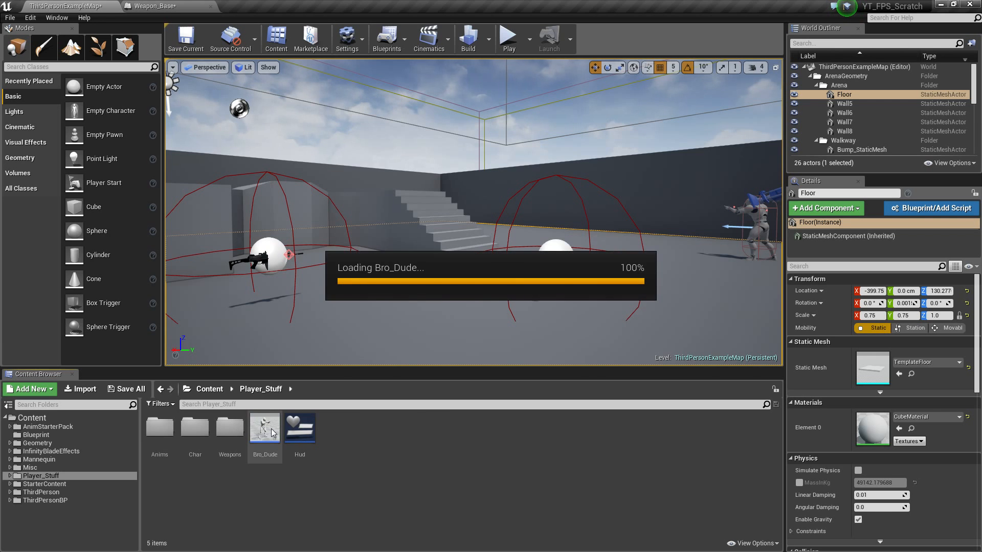
double_click(263, 428)
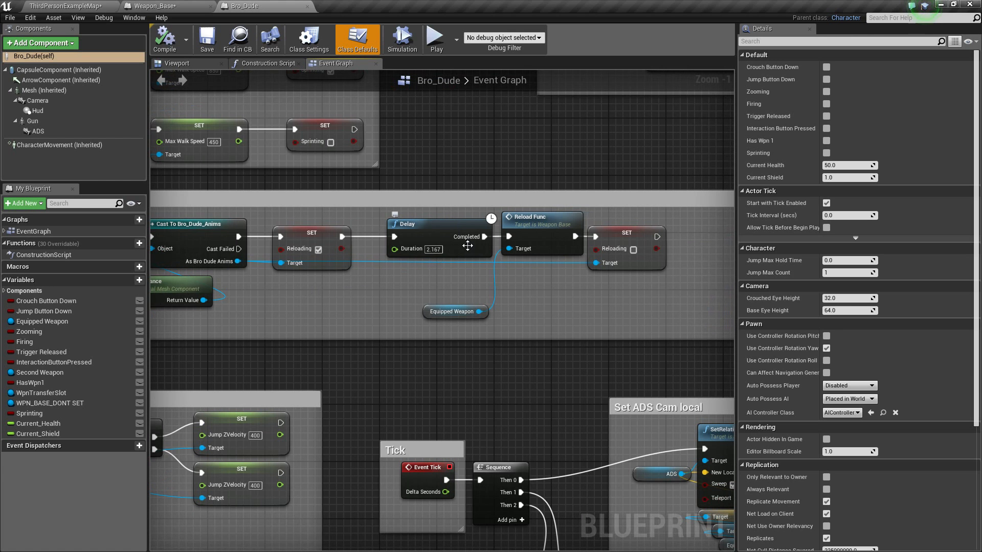
mouse_move(466, 245)
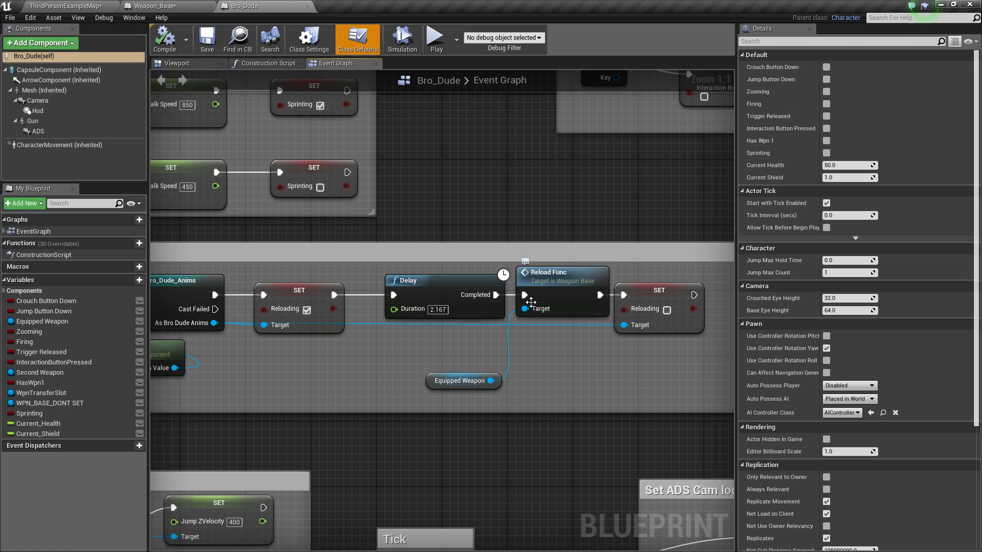
mouse_move(289, 282)
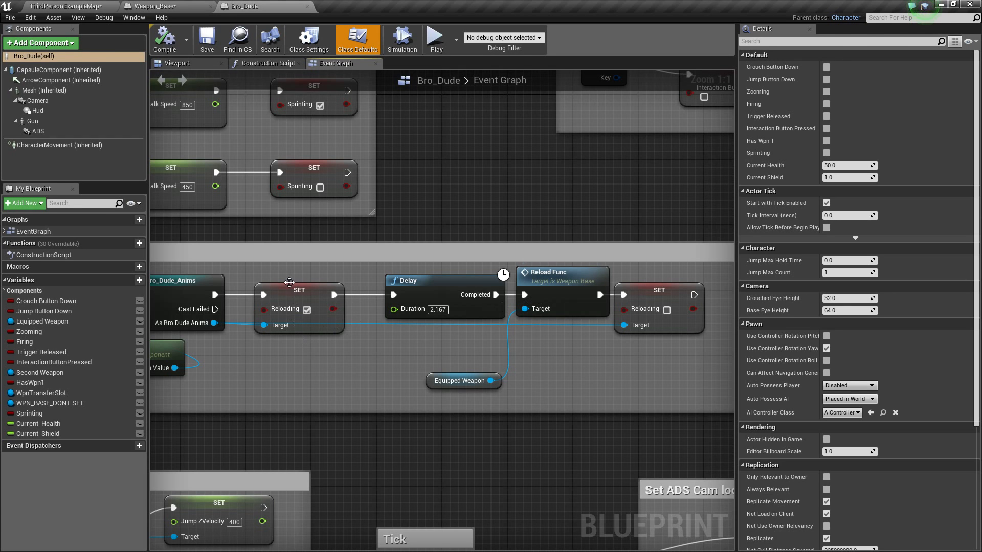
click(299, 289)
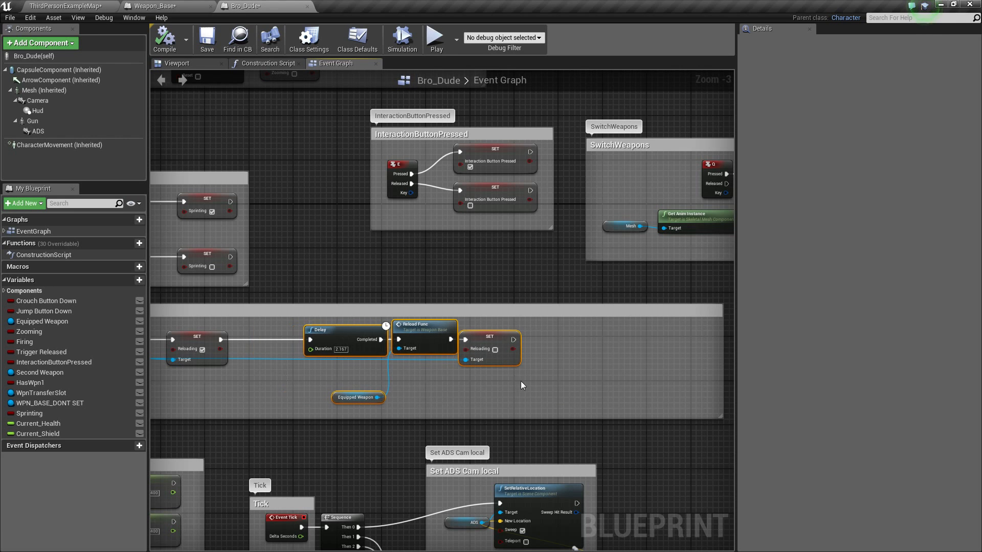
Step: Wire Set Reload on Equipped Weapon true before the Delay and false after SET Reloading, then compile
click(489, 337)
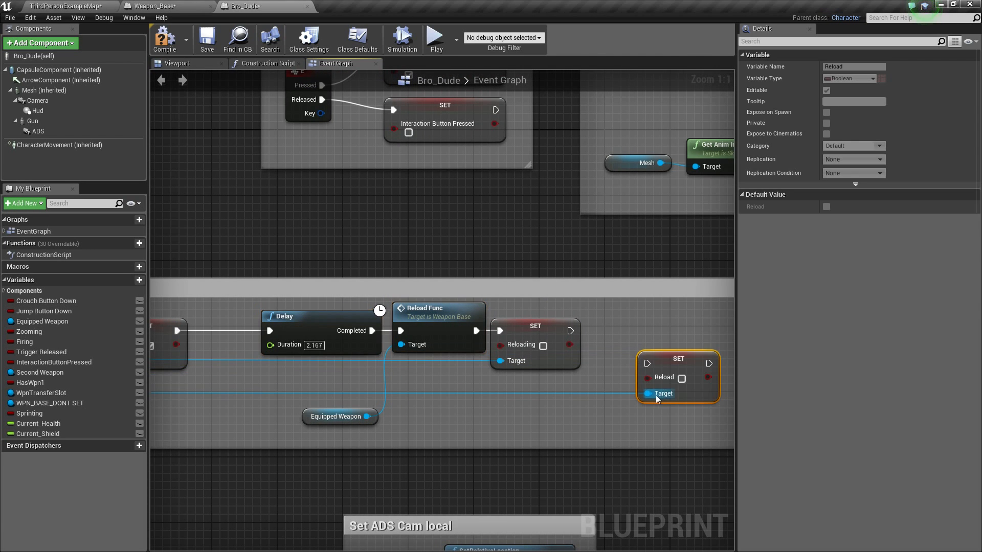
drag(677, 375, 653, 344)
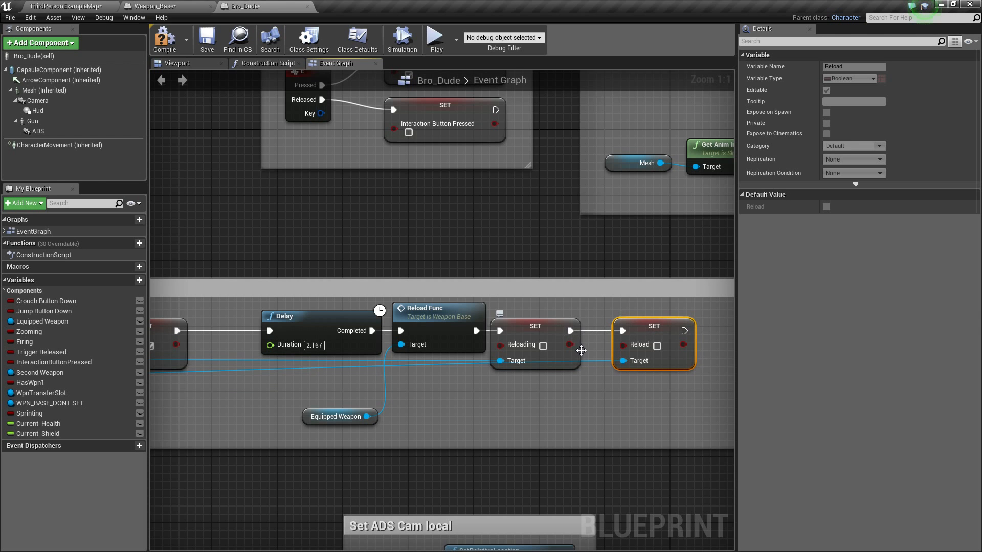
click(206, 37)
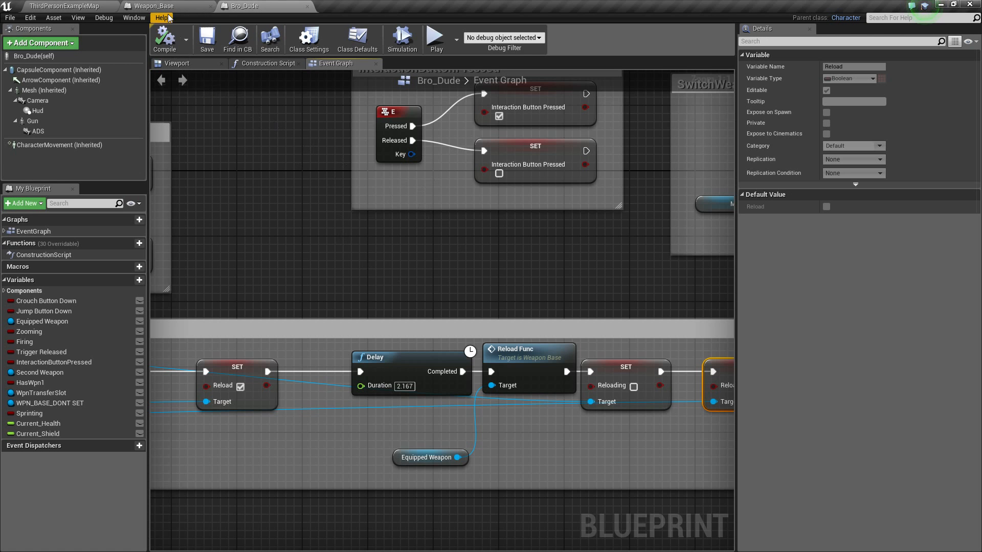
Step: In Weapon_Base, add a Branch before SpawnActor Bullet and pick Get Reload for its condition
click(159, 6)
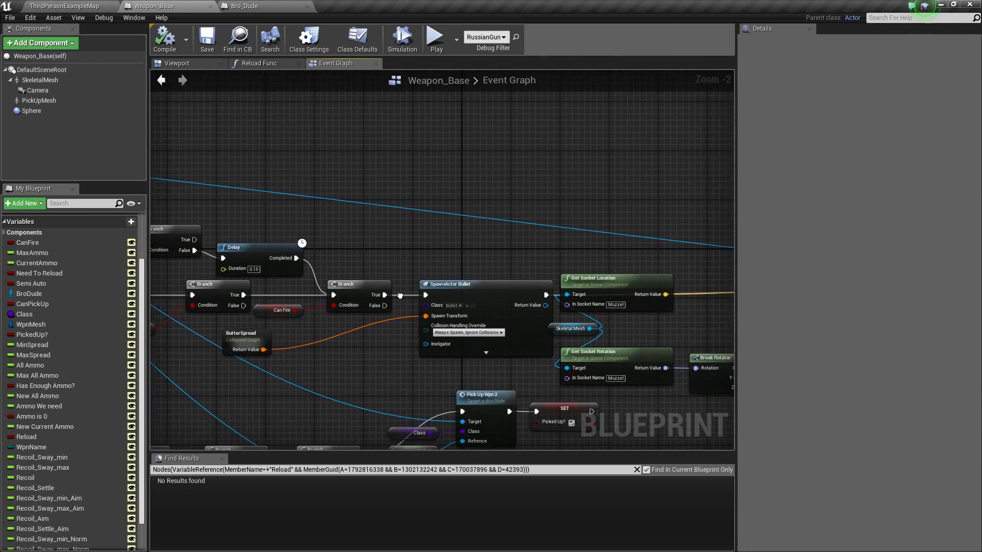
scroll(down, 3)
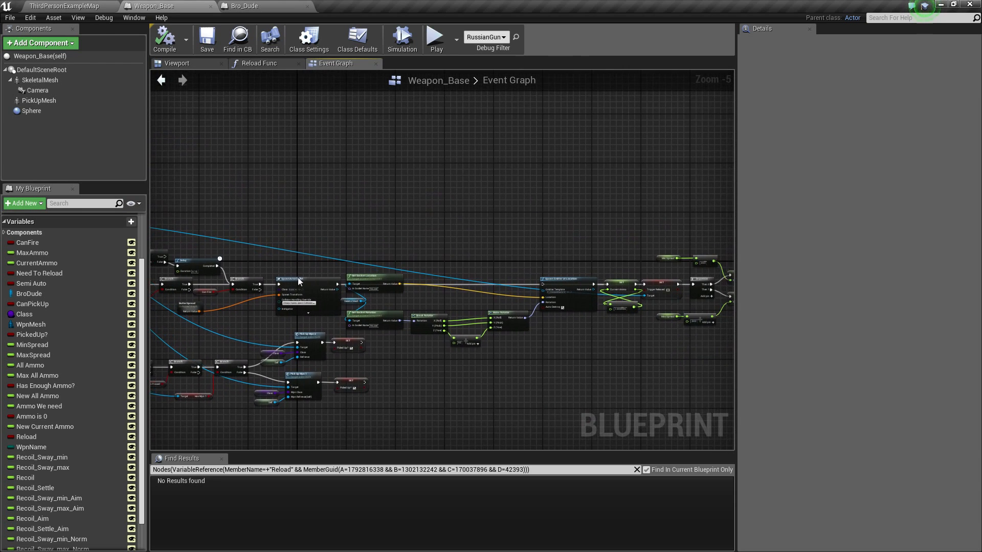
drag(298, 280, 653, 324)
text(reloa)
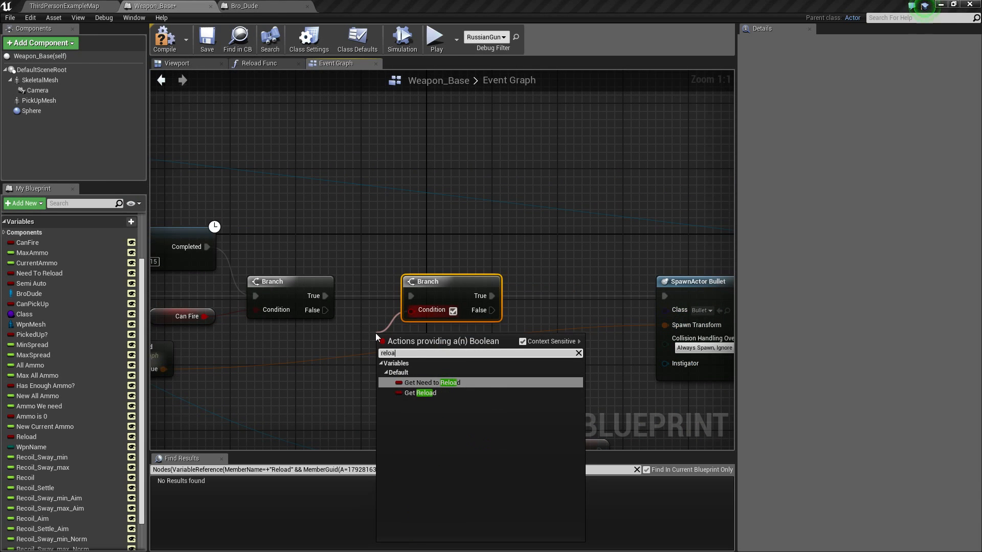
click(425, 393)
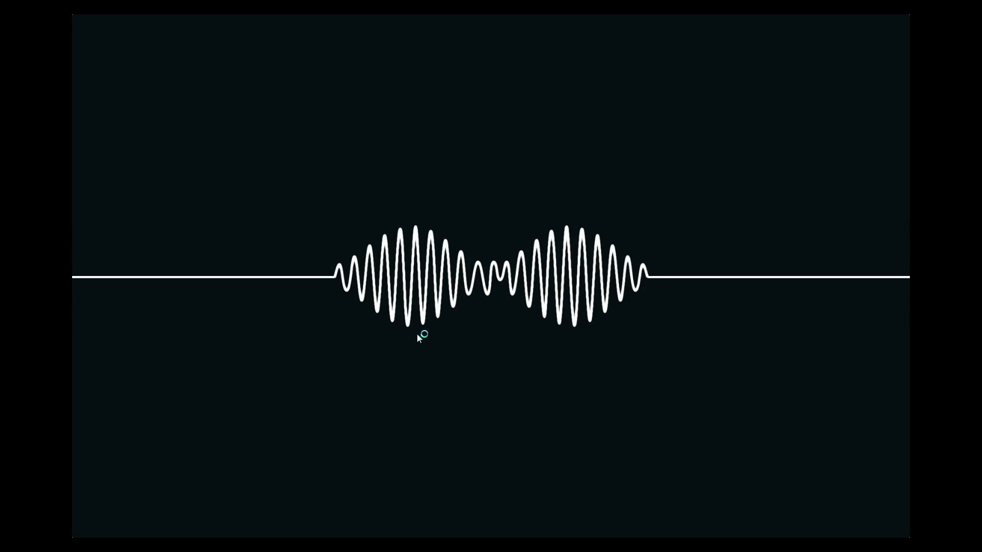
mouse_move(477, 364)
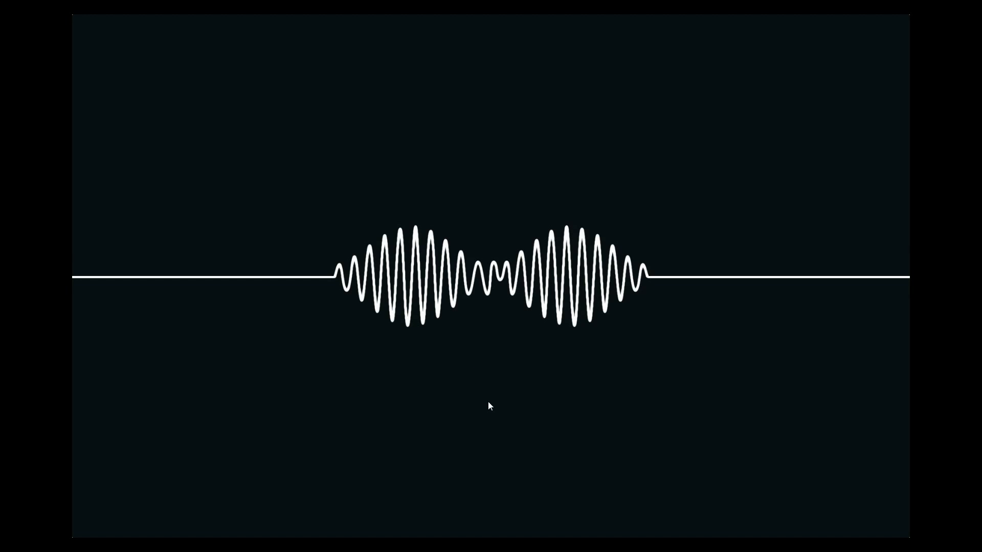
mouse_move(805, 429)
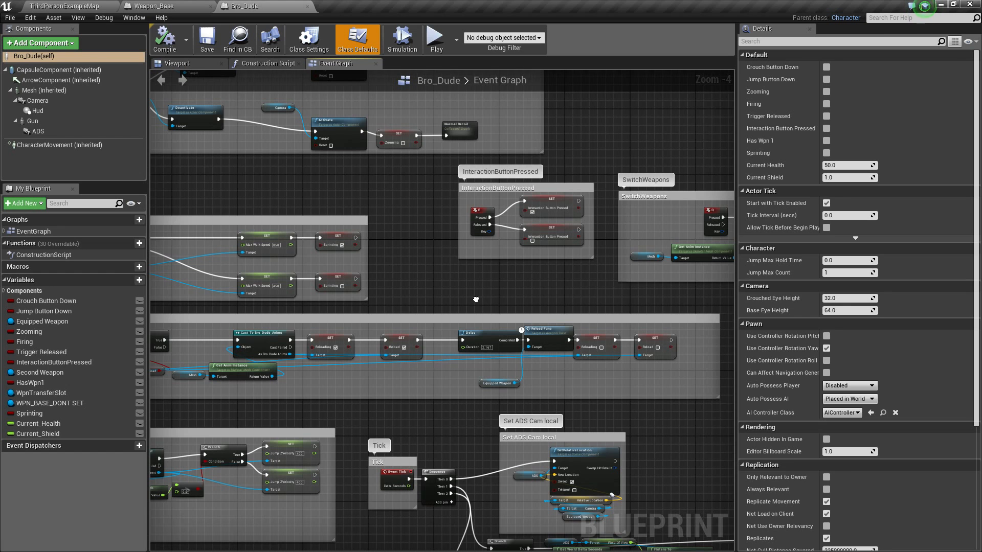
Step: Compare Bro_Dude's Reload setter with Weapon_Base, ending on the Weapon_Base event graph
scroll(up, 3)
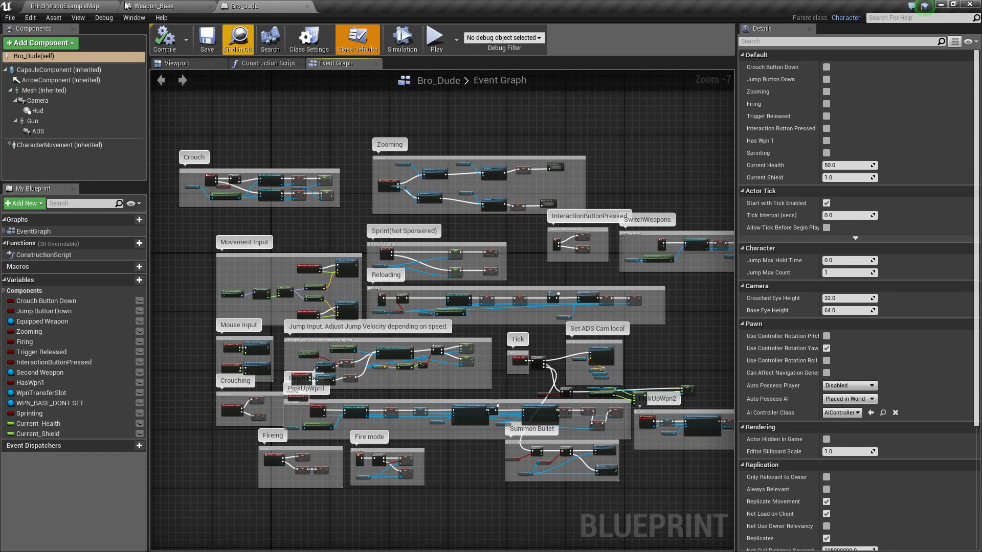
click(166, 6)
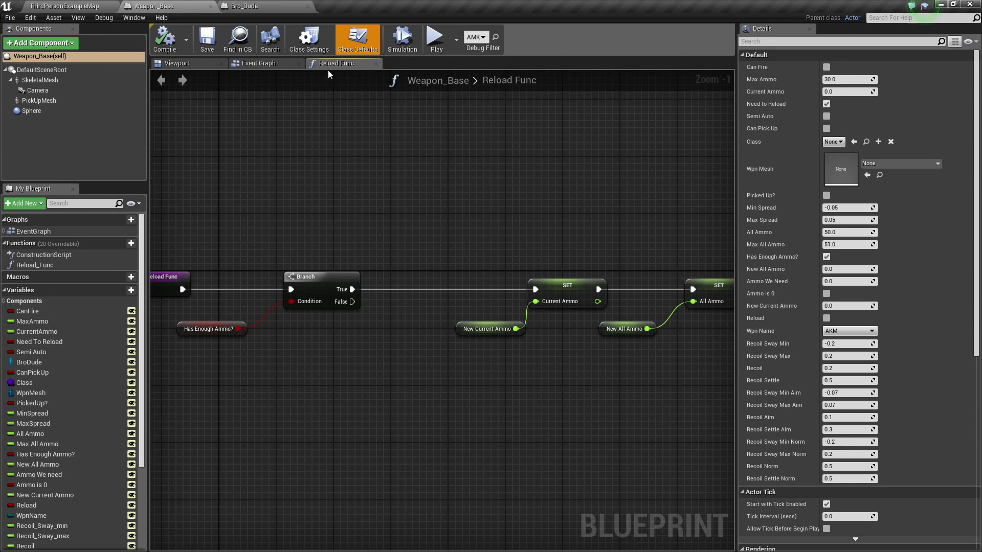
mouse_move(243, 15)
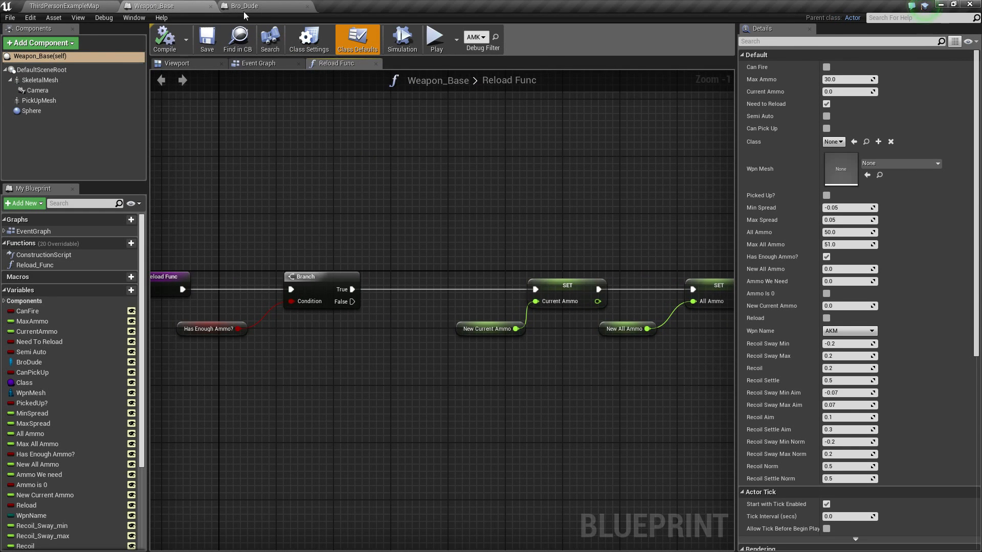
click(245, 7)
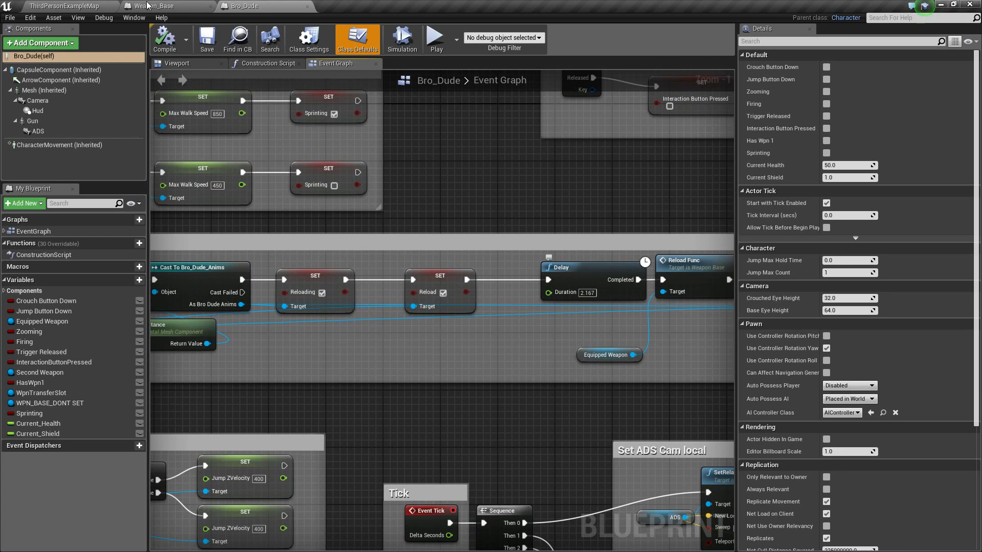
click(153, 7)
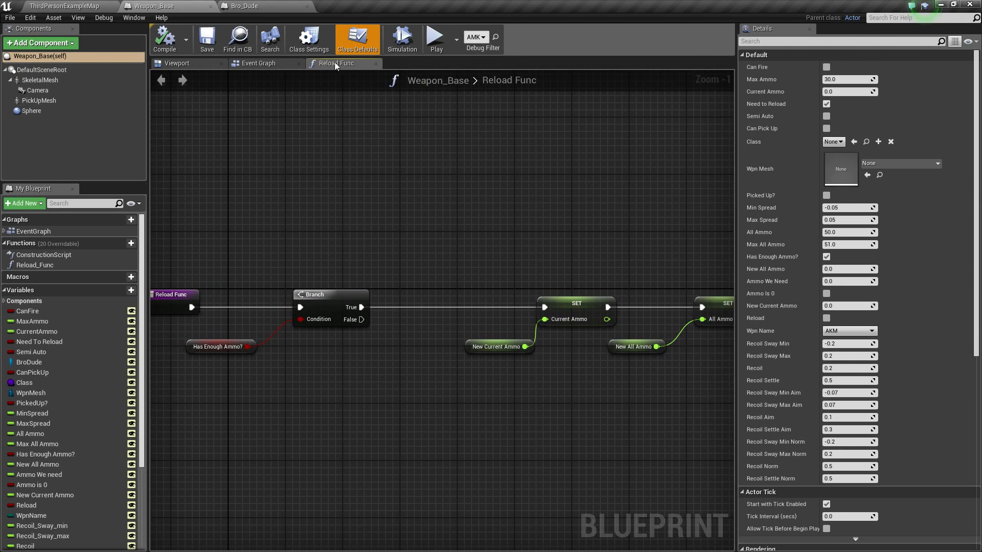
click(257, 62)
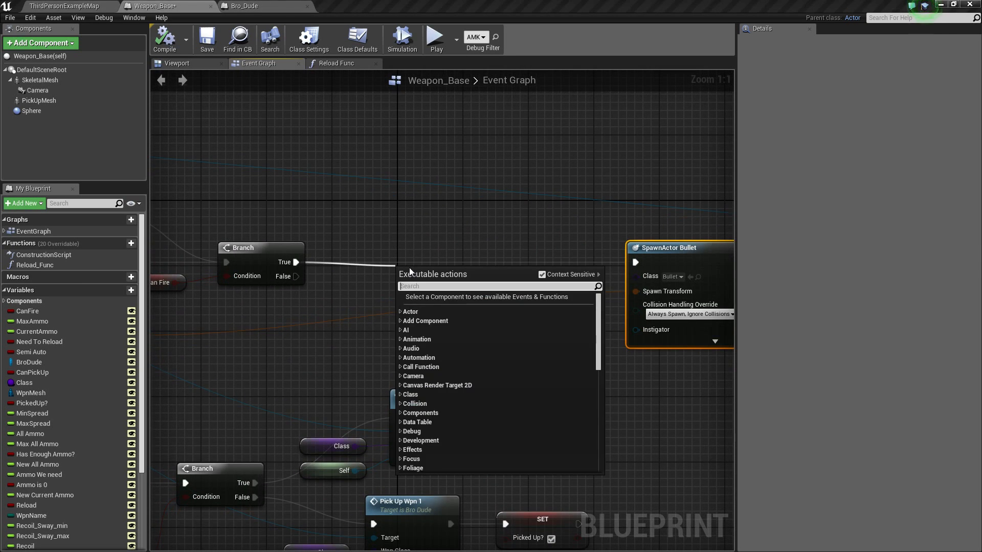
Step: Add a Branch off the first Branch's True output and a Get Reload getter for its condition
text(bram)
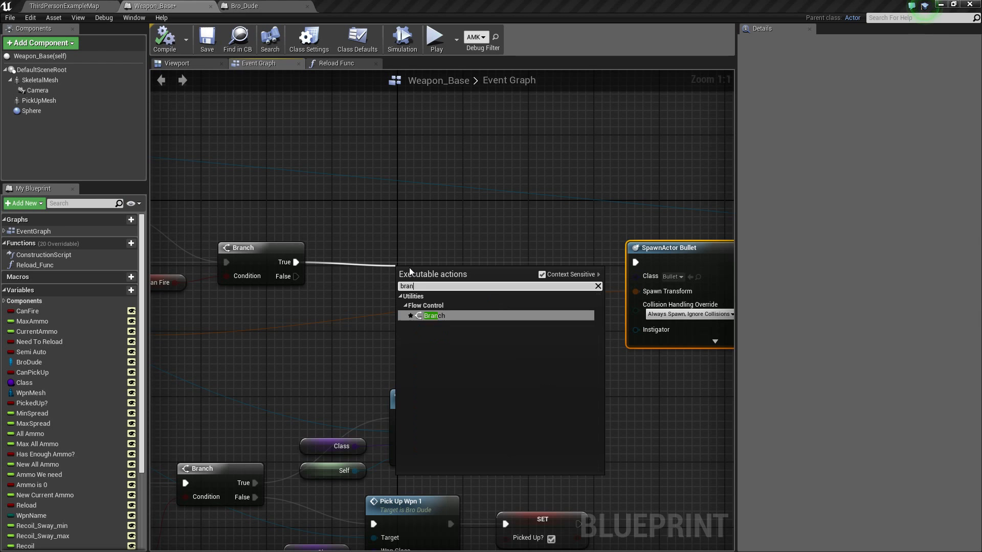
click(433, 316)
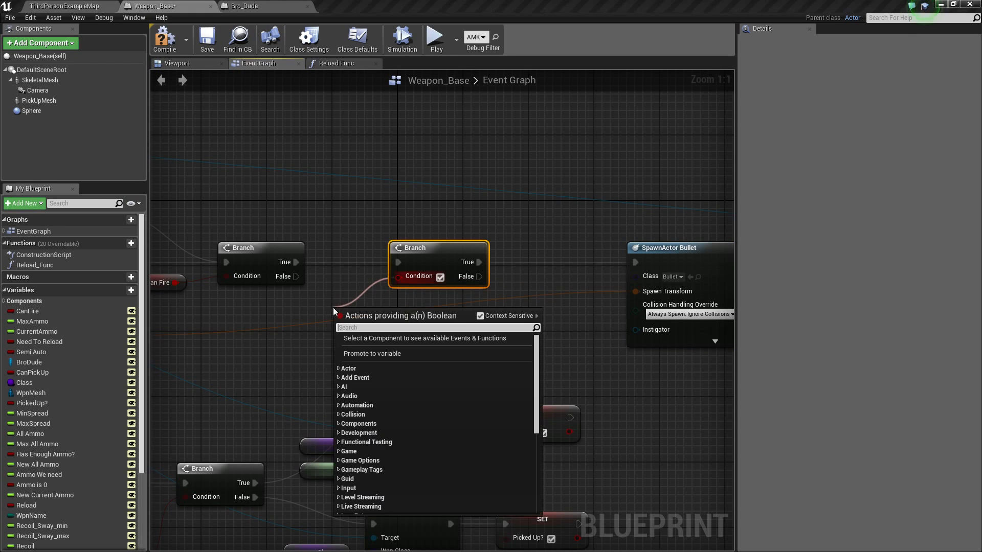
text(rloa)
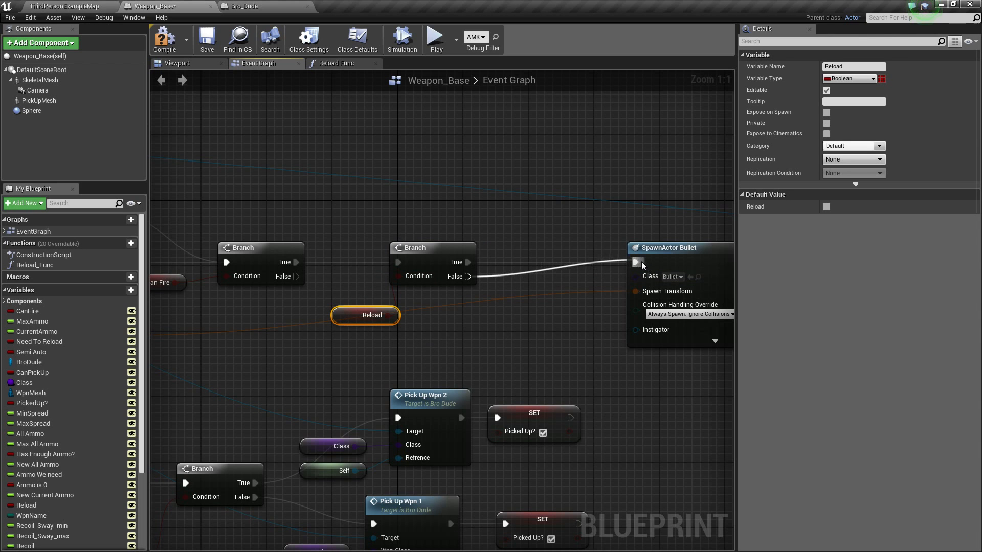
right_click(467, 262)
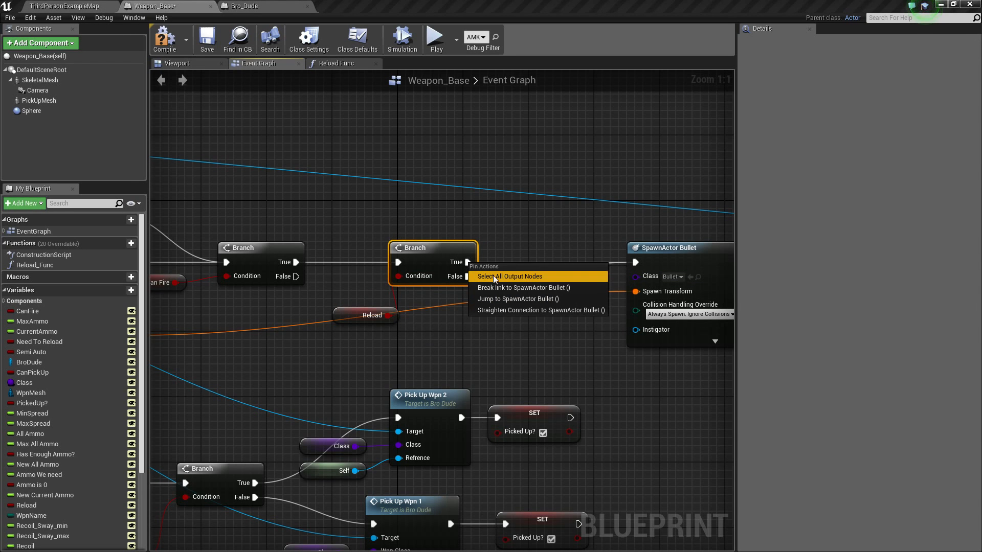
mouse_move(528, 276)
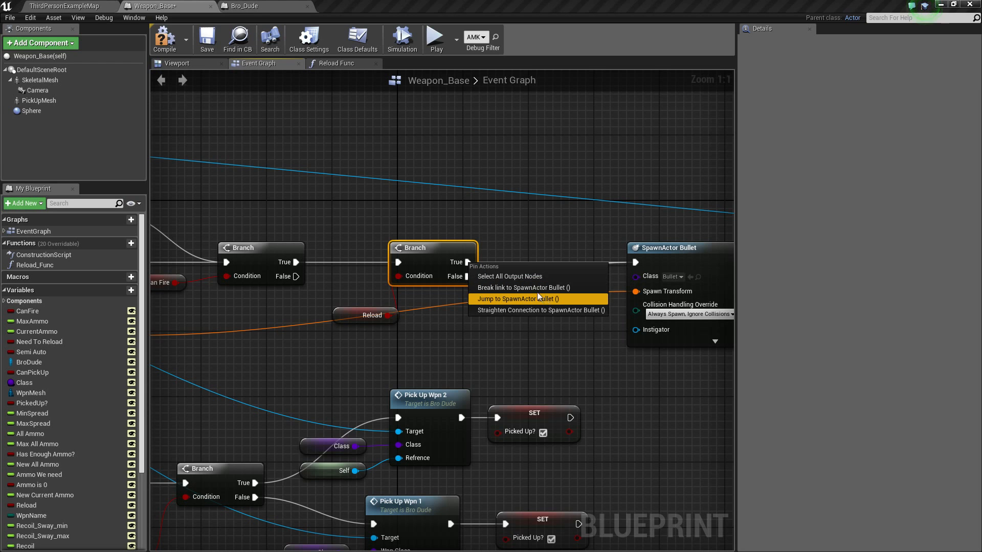
mouse_move(523, 287)
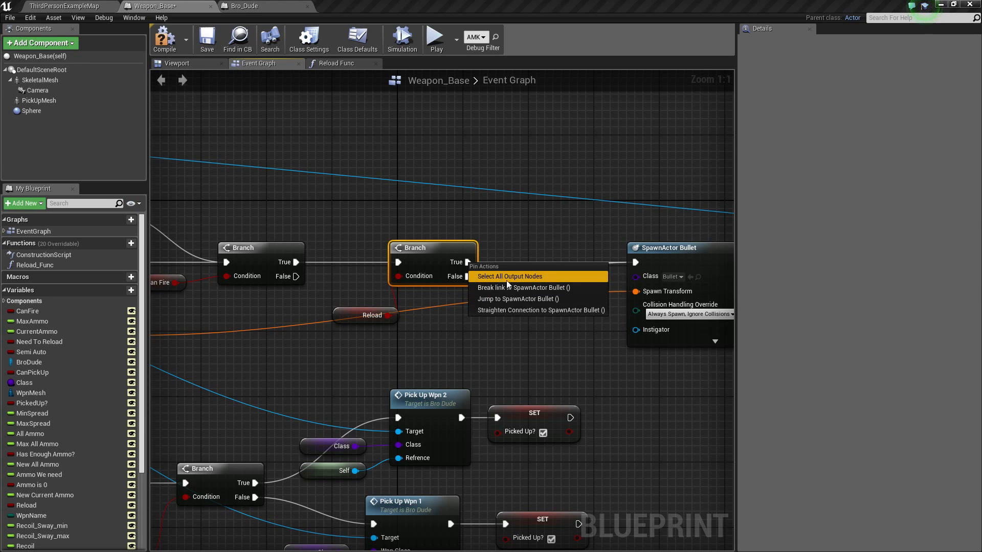
mouse_move(521, 287)
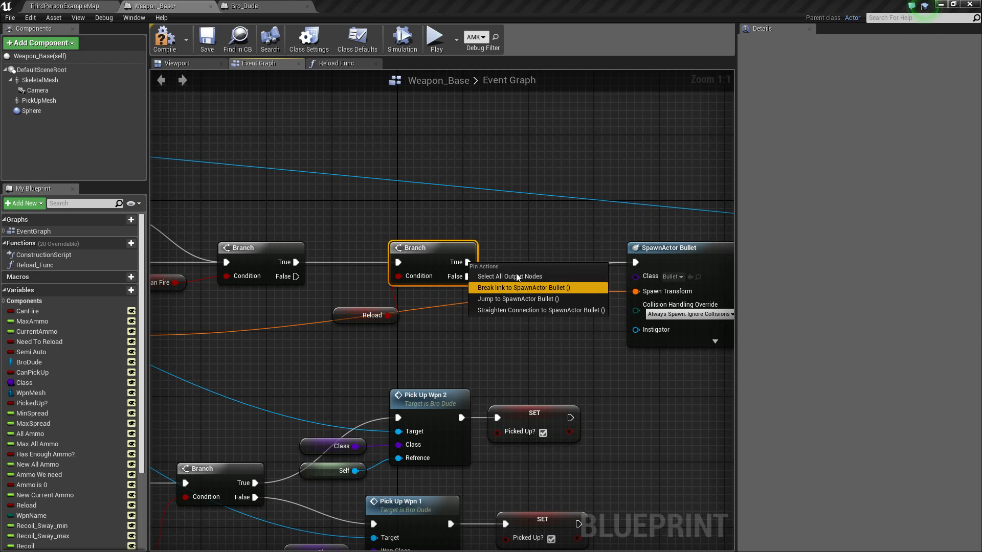
mouse_move(509, 276)
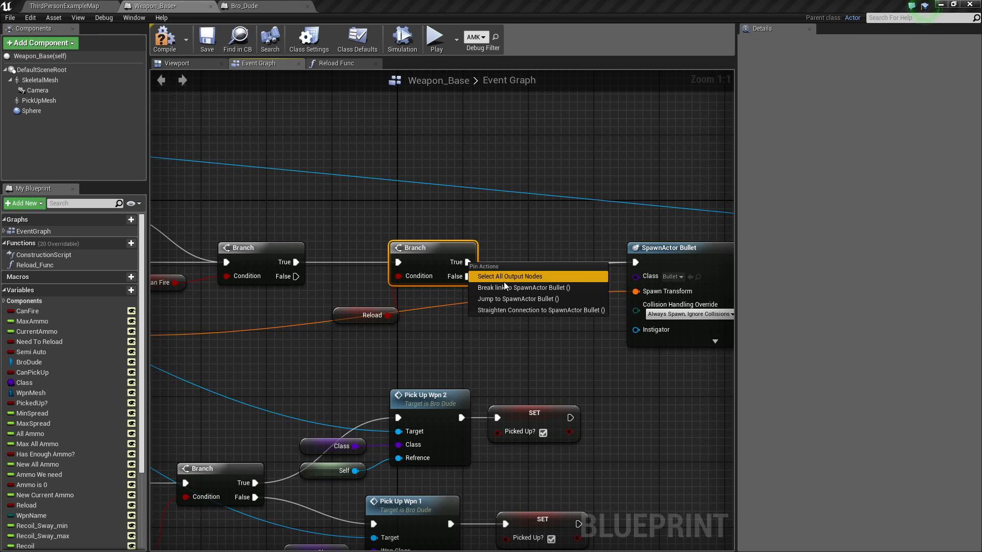
mouse_move(510, 287)
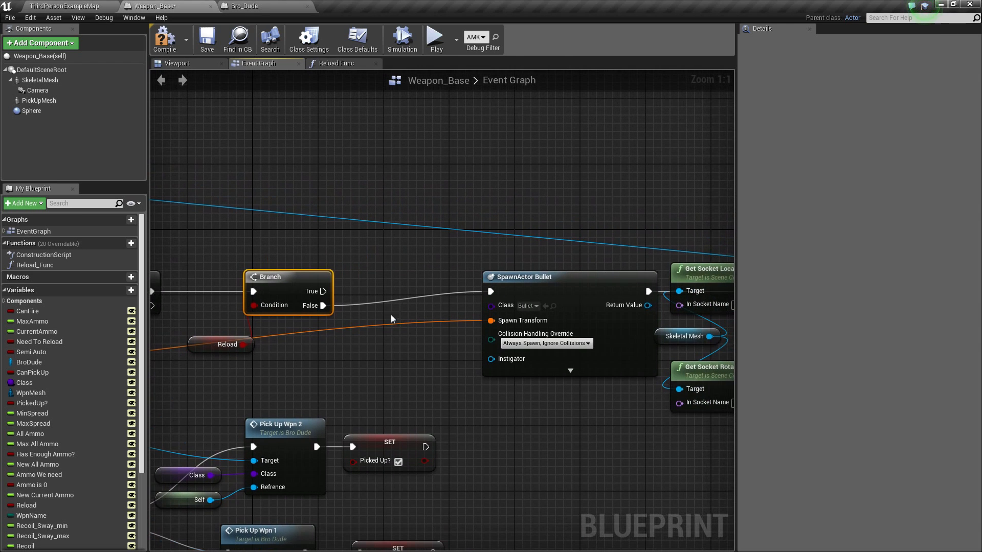
mouse_move(481, 268)
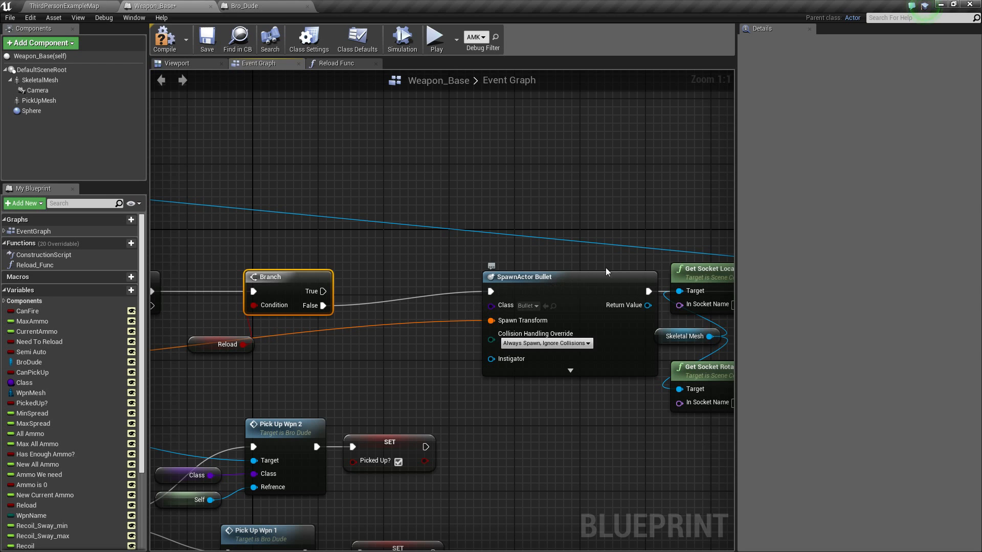
Step: Compile and save Weapon_Base, then play ThirdPersonExampleMap to test the gun
click(166, 38)
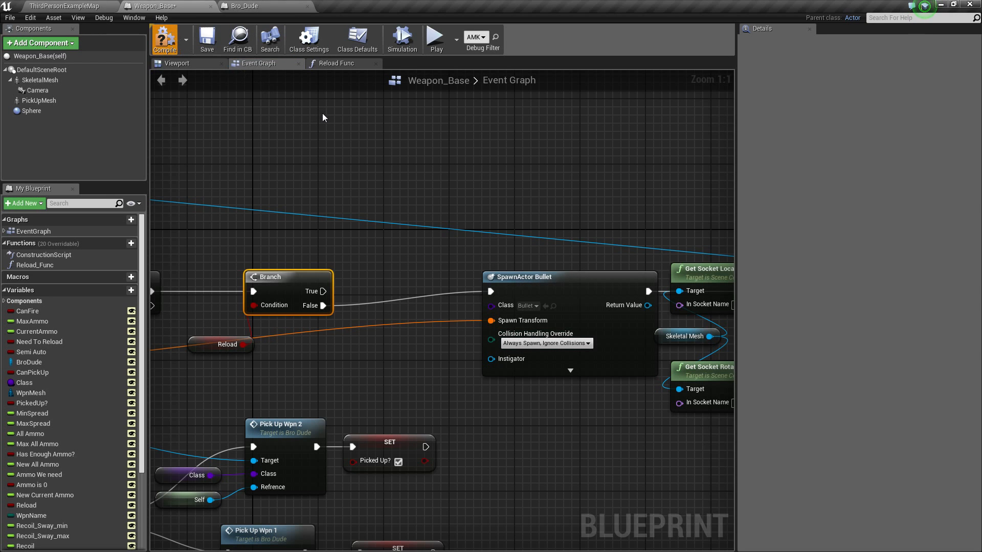
click(164, 38)
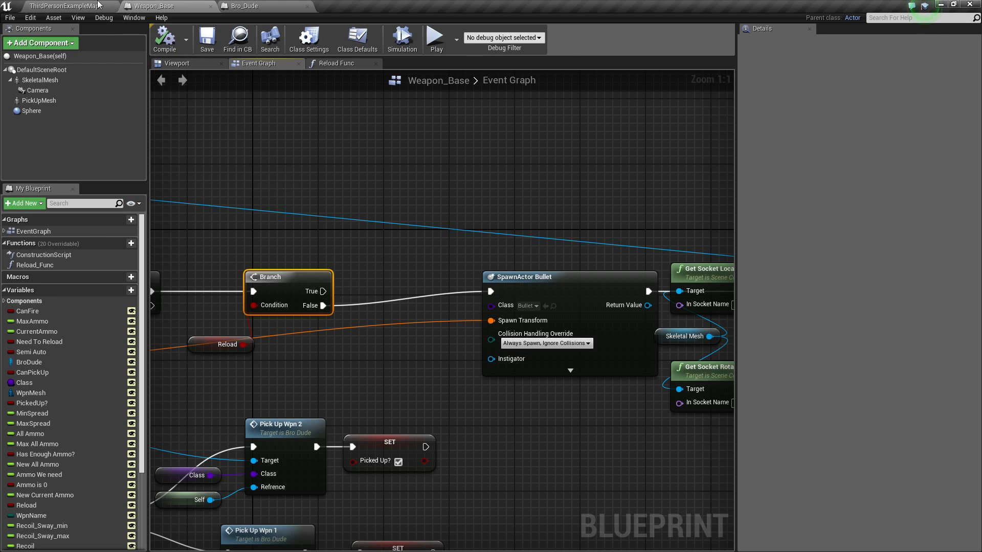
click(62, 6)
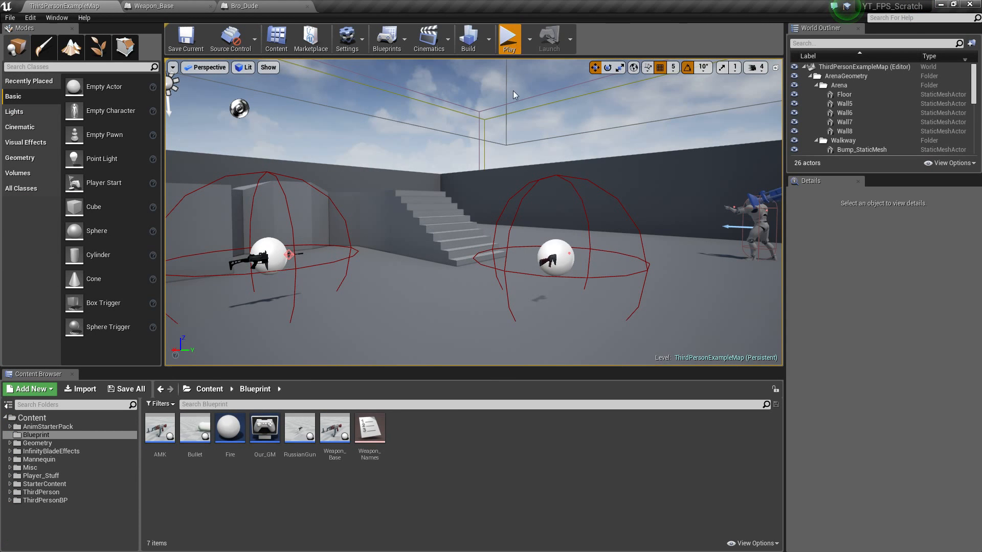
click(508, 35)
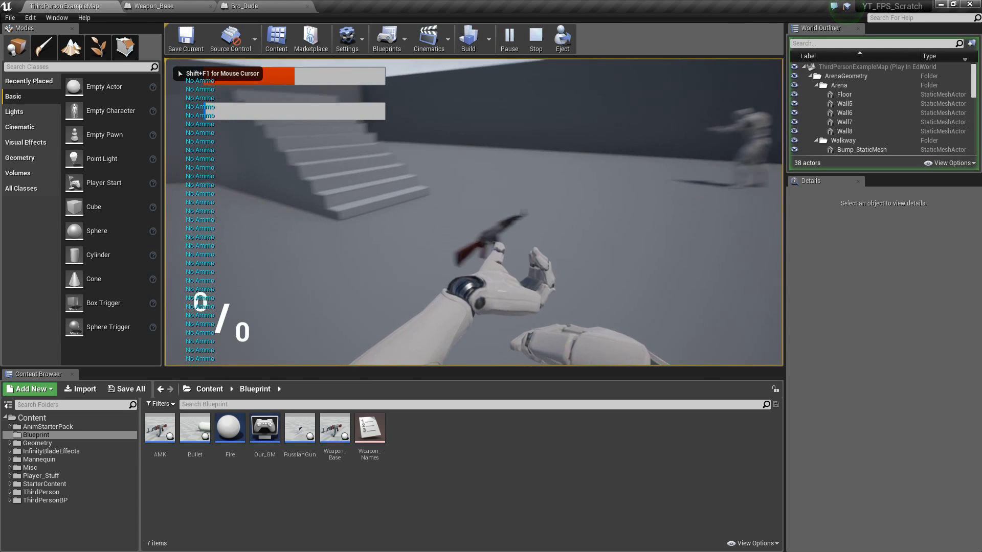